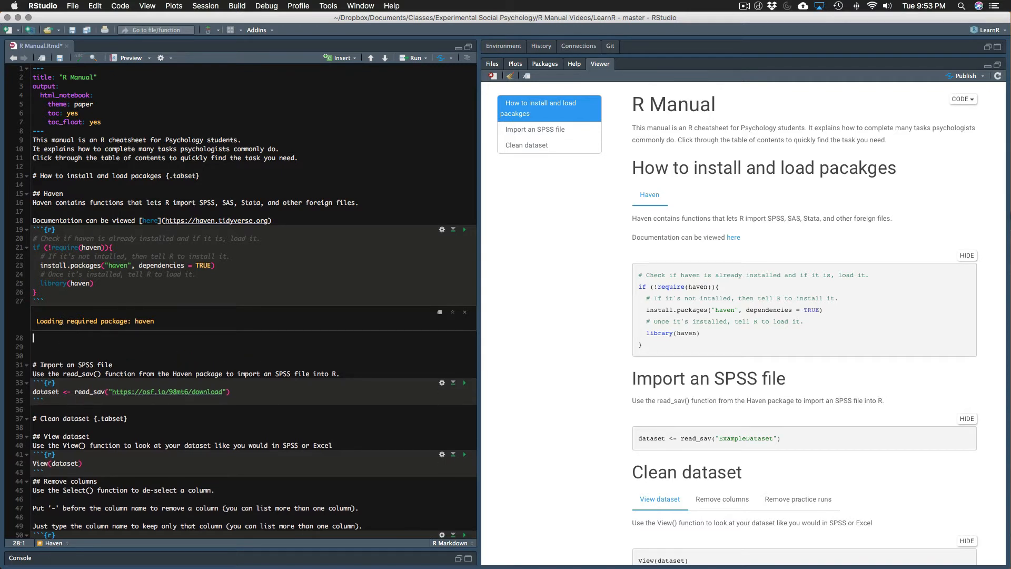
- Paste the haven chunk below and change its package name to tidyverse throughout
click(341, 58)
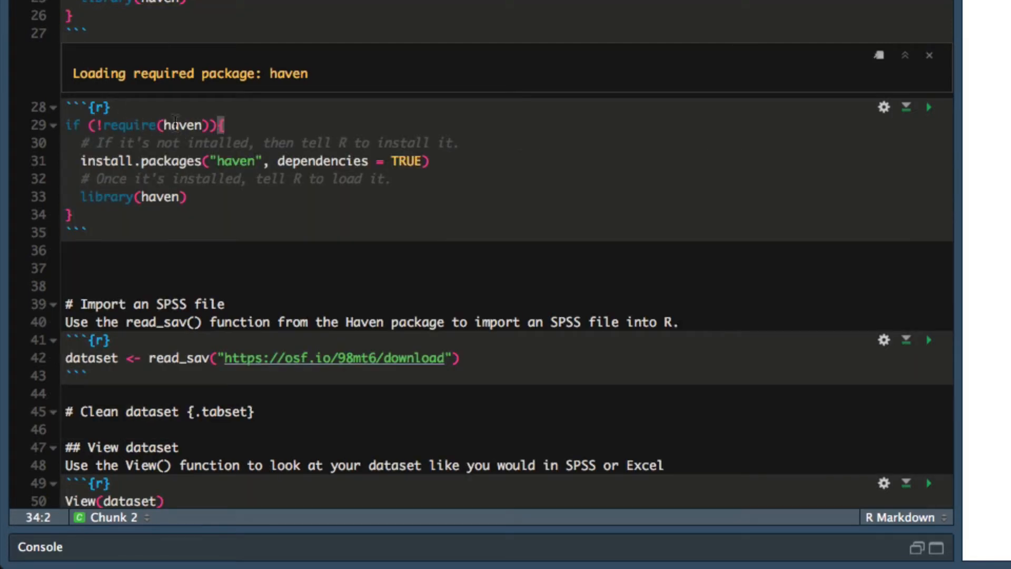
click(179, 126)
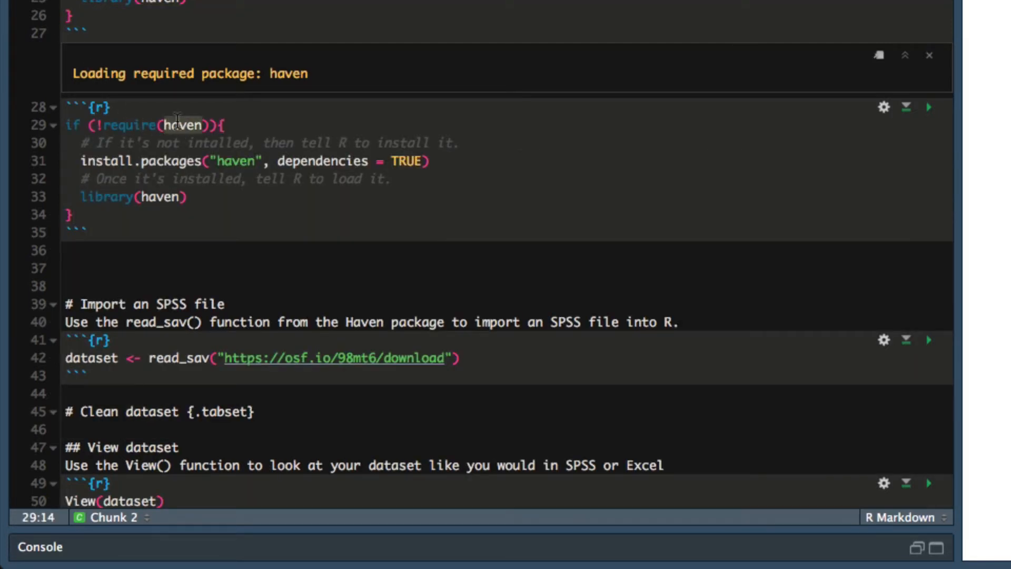
text(tidv)
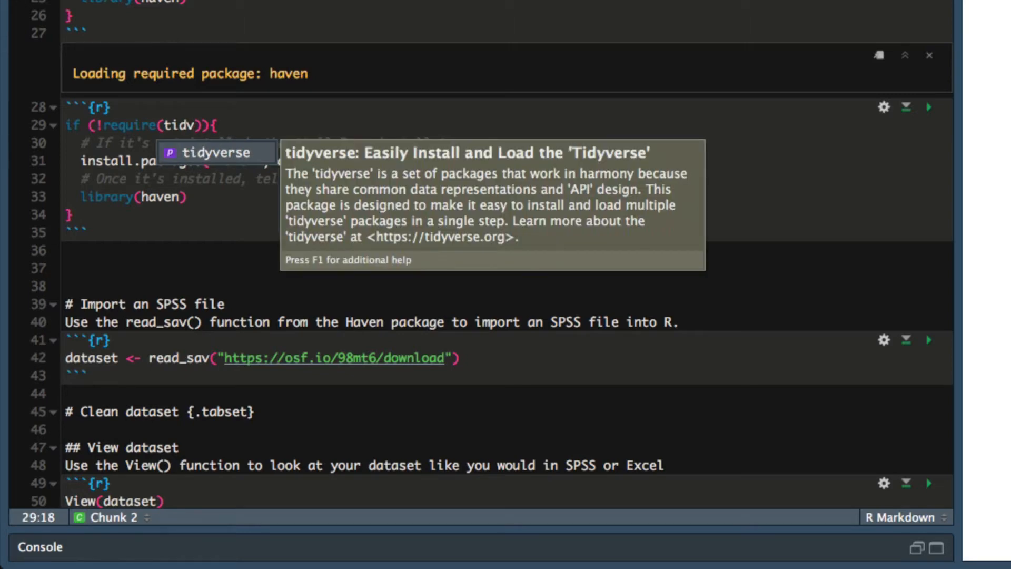
key(Backspace)
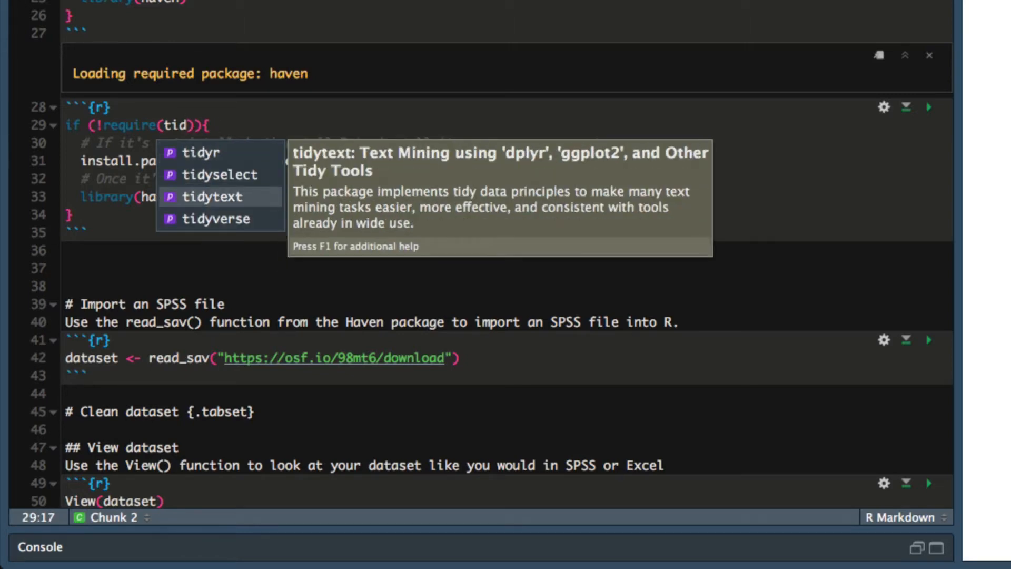
click(216, 219)
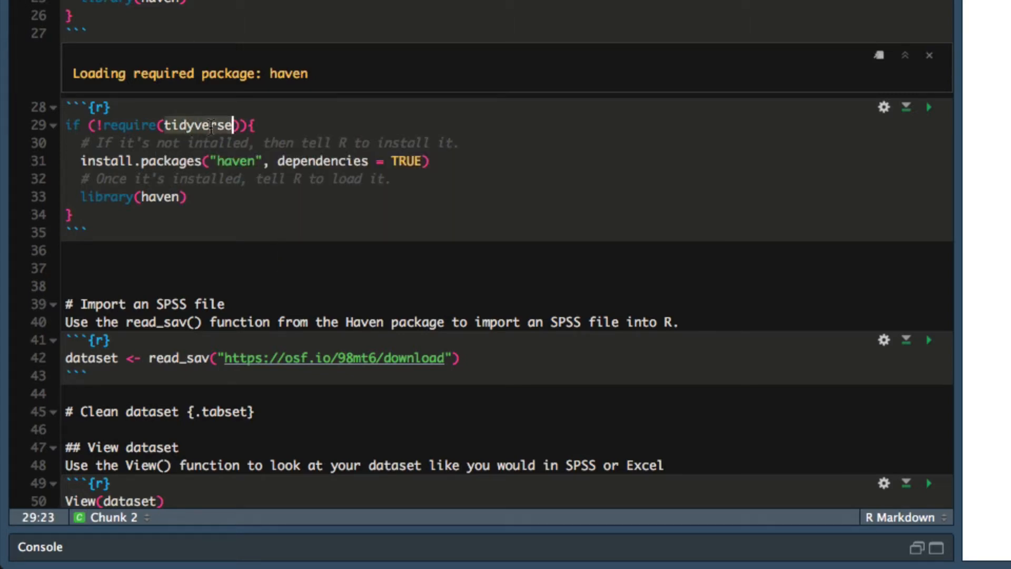
text(tidyverse)
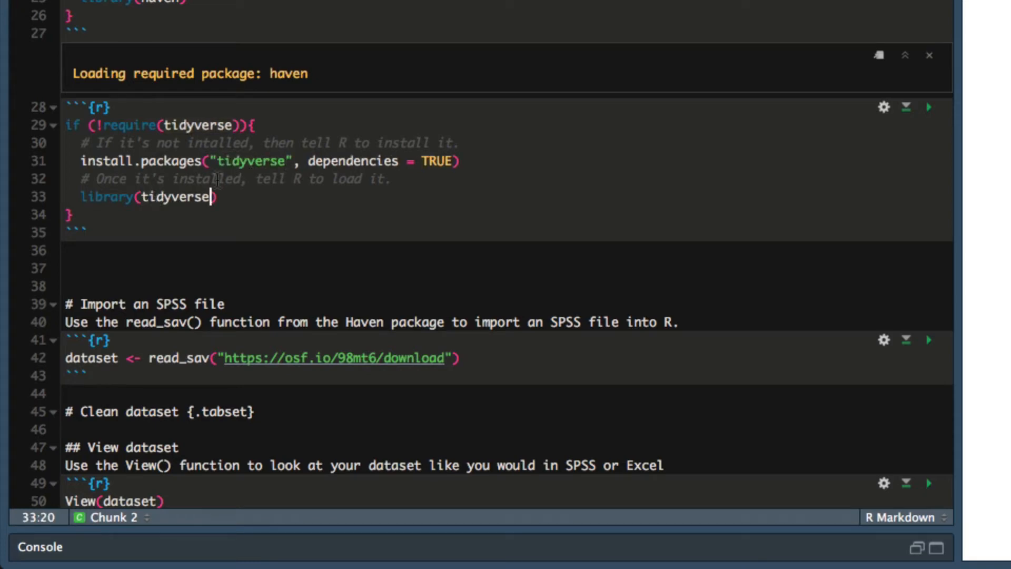
- Run the new chunk so the tidyverse packages install and attach
click(929, 108)
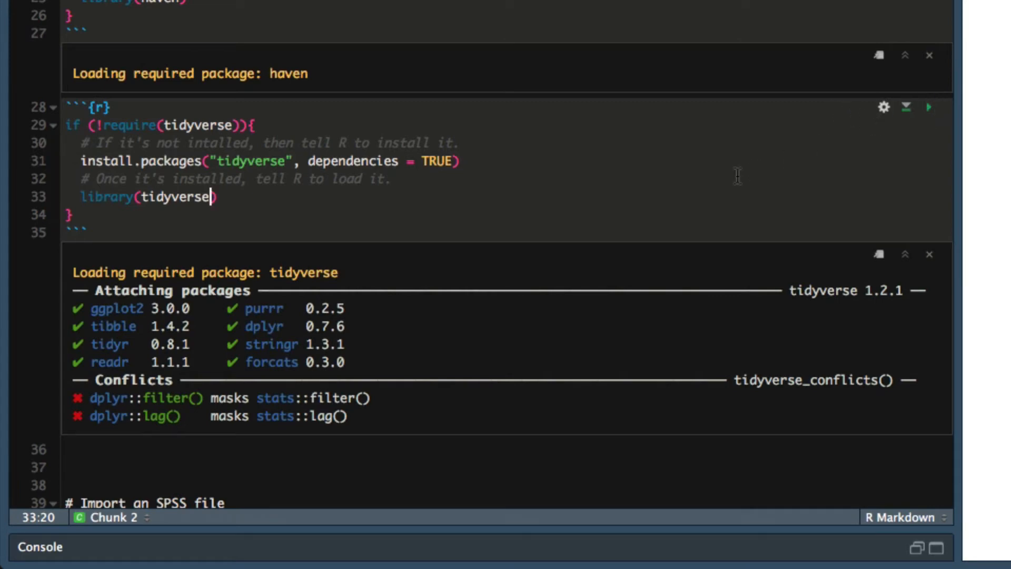
scroll(down, 3)
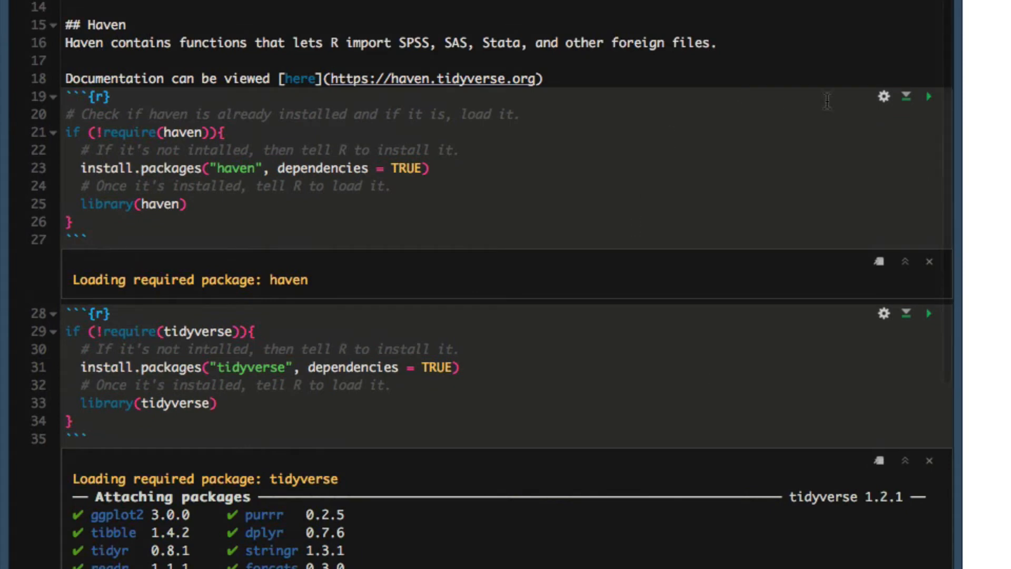
- Clear the haven chunk's output and run the read_sav chunk importing the SPSS file into dataset
click(928, 96)
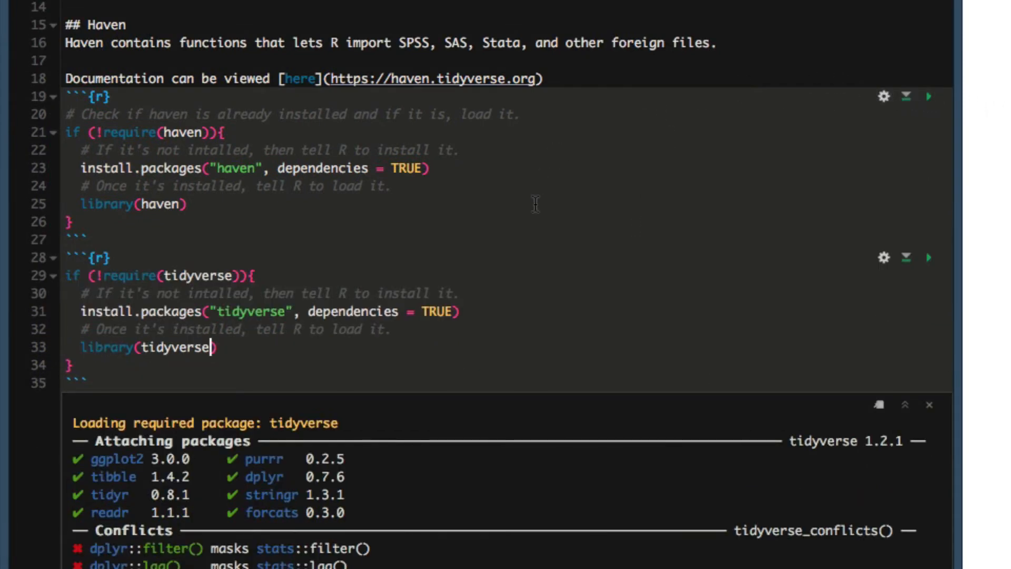
scroll(down, 3)
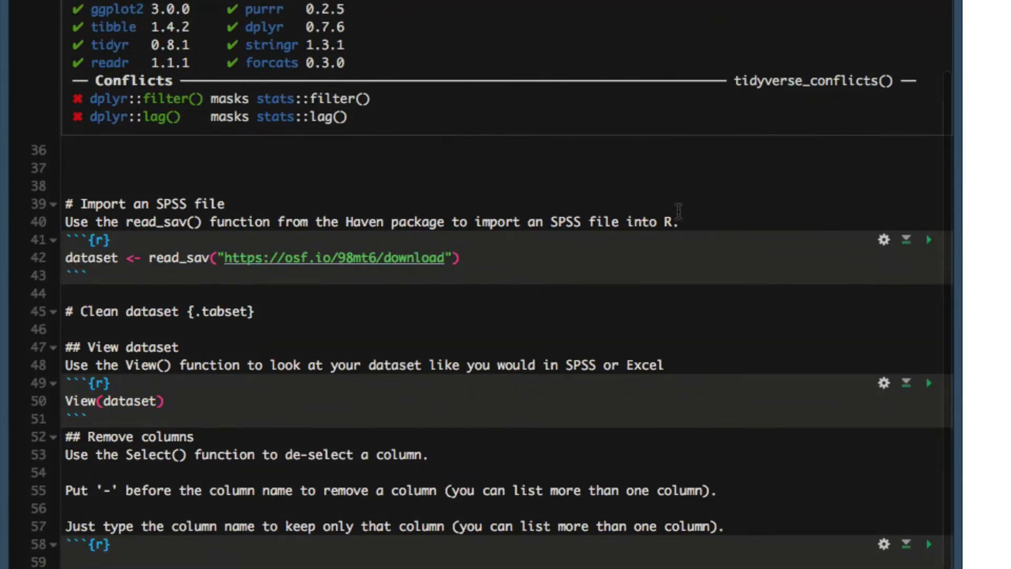
click(927, 240)
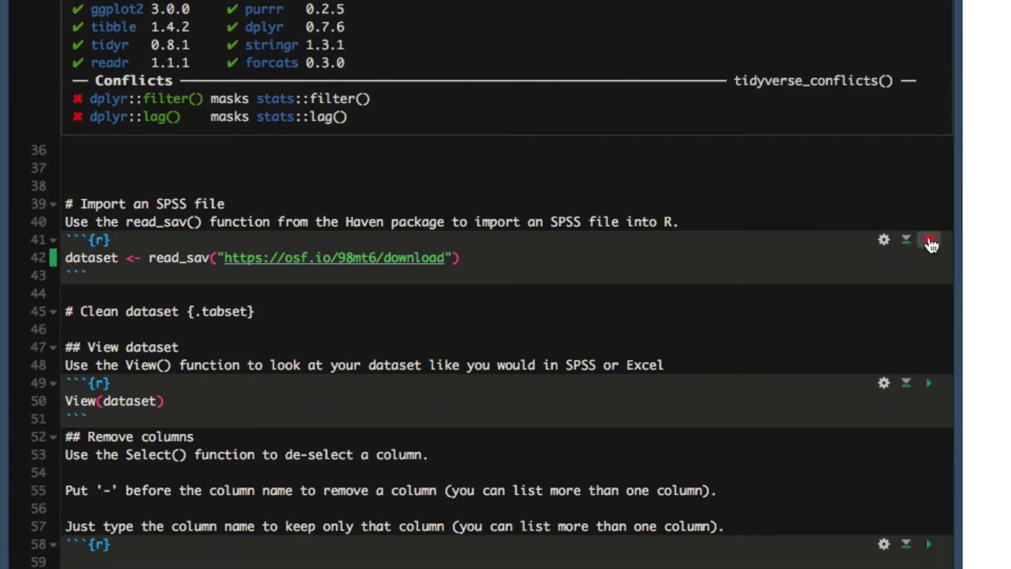
click(930, 241)
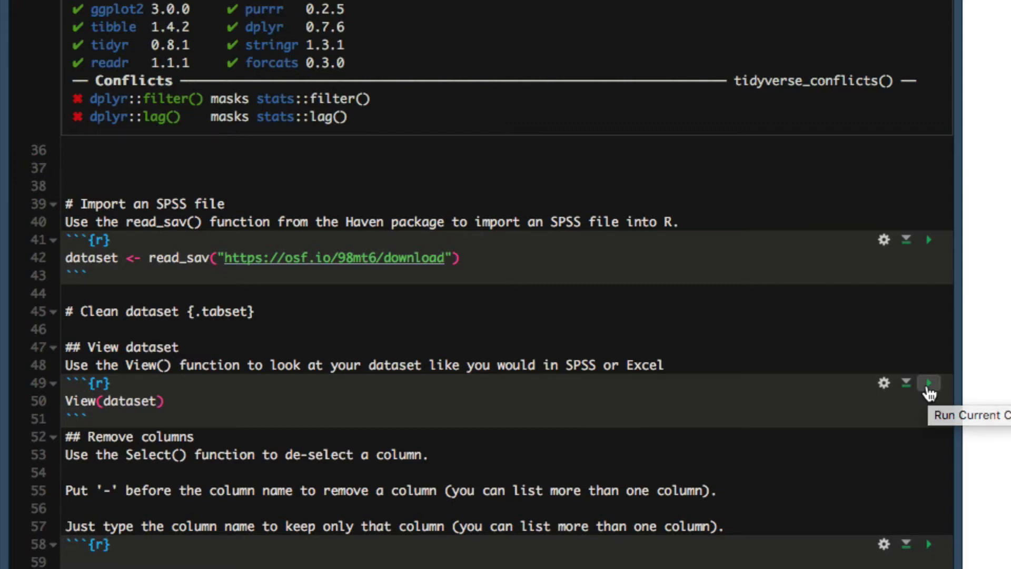
- Run View(dataset) to inspect the table in the data viewer, then return to R Manual.Rmd
click(927, 383)
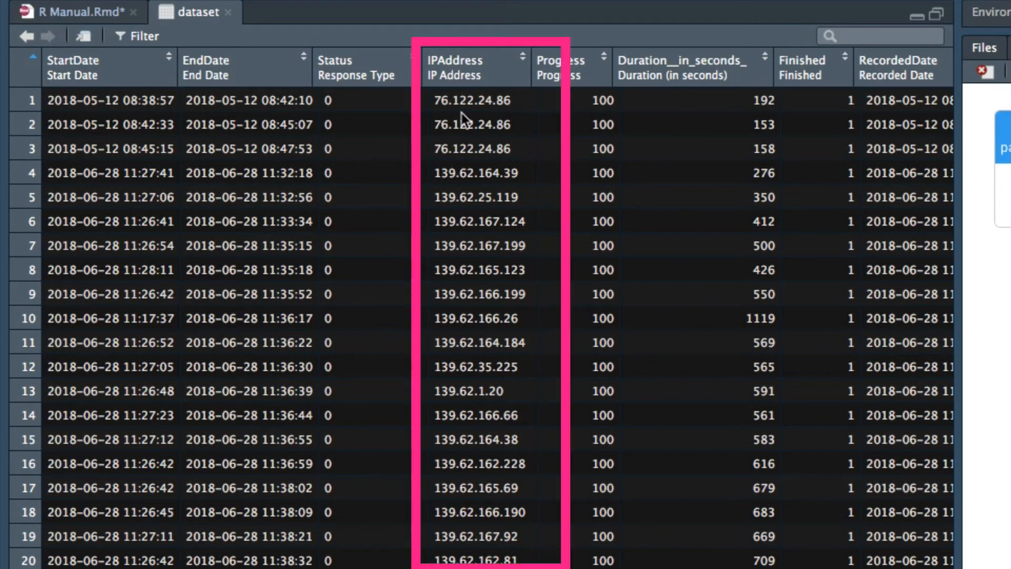
mouse_move(520, 180)
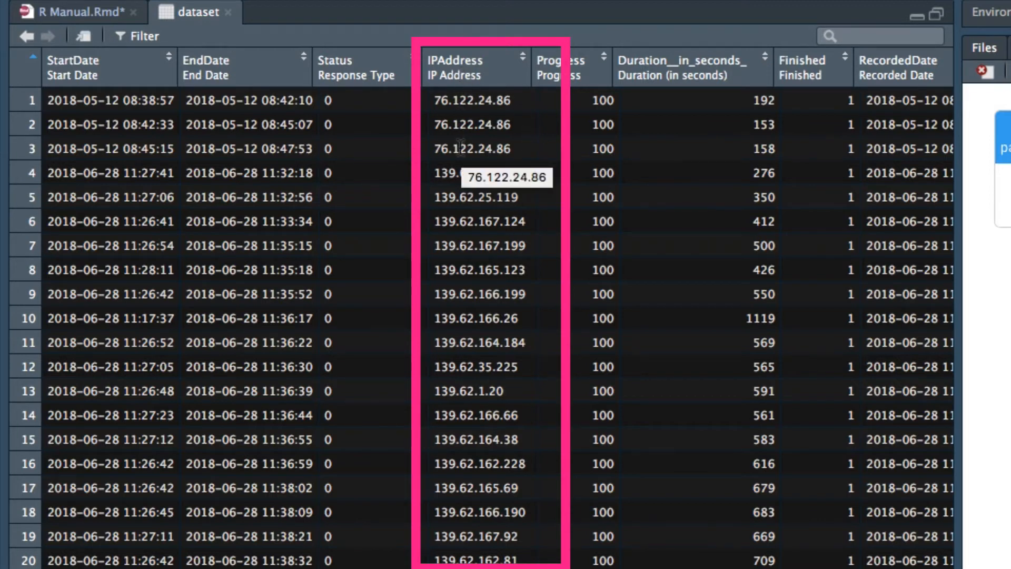
mouse_move(477, 314)
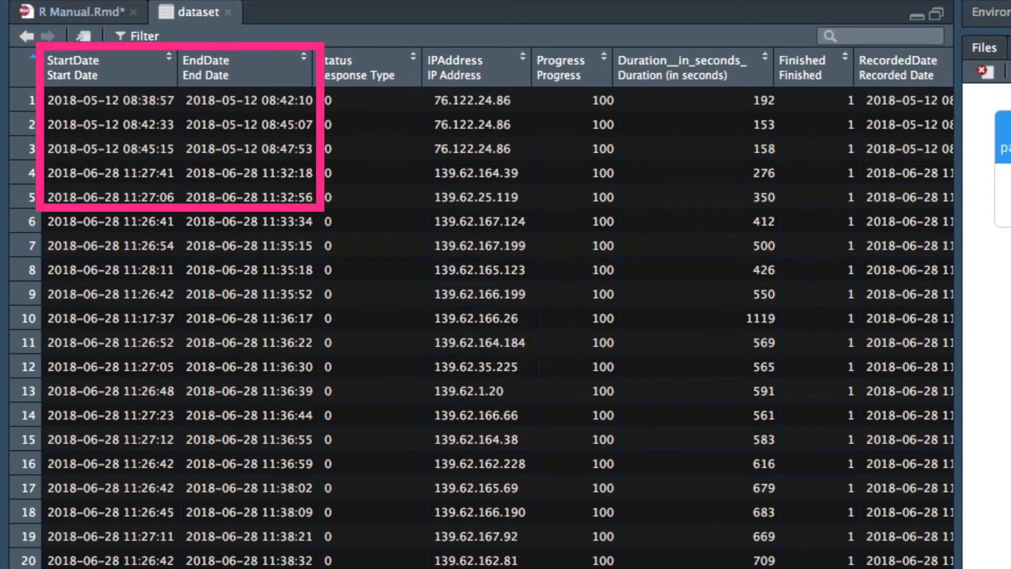
mouse_move(93, 217)
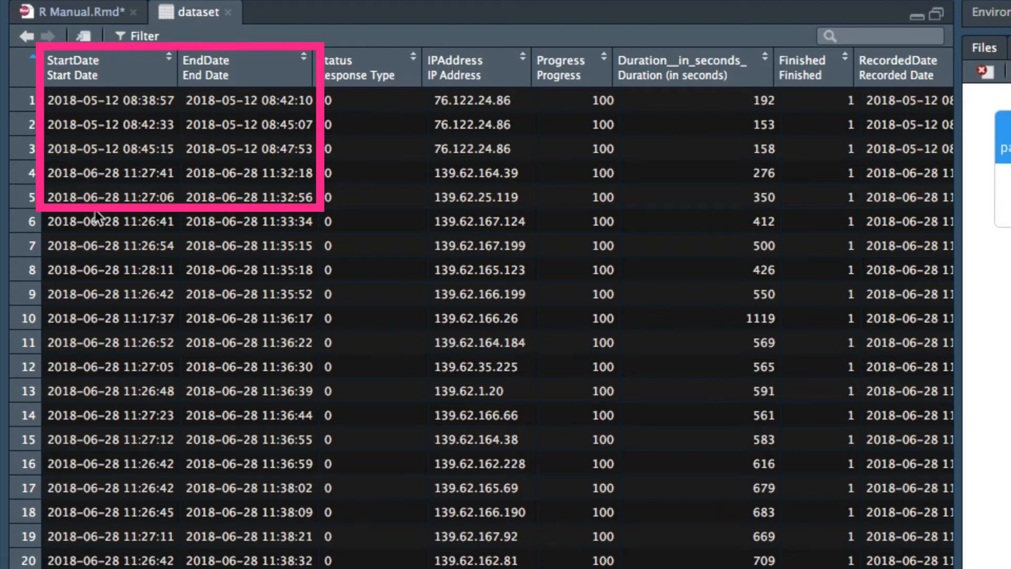
mouse_move(97, 242)
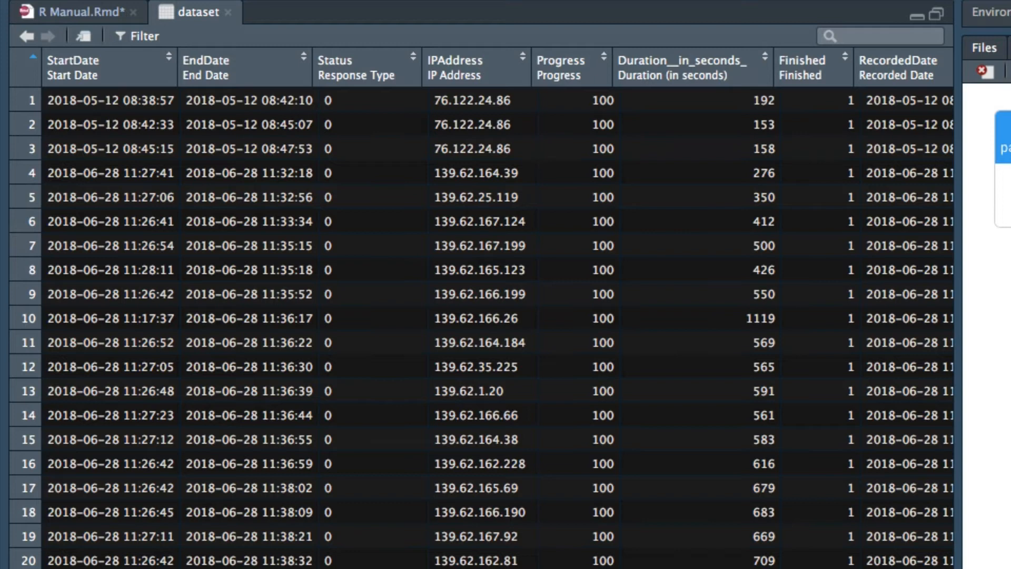
mouse_move(487, 58)
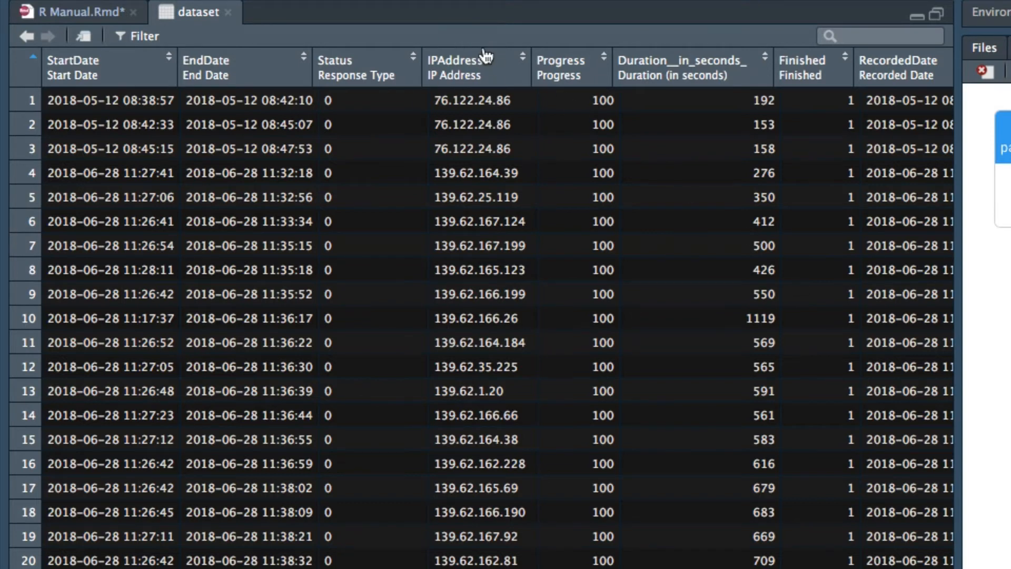
mouse_move(487, 55)
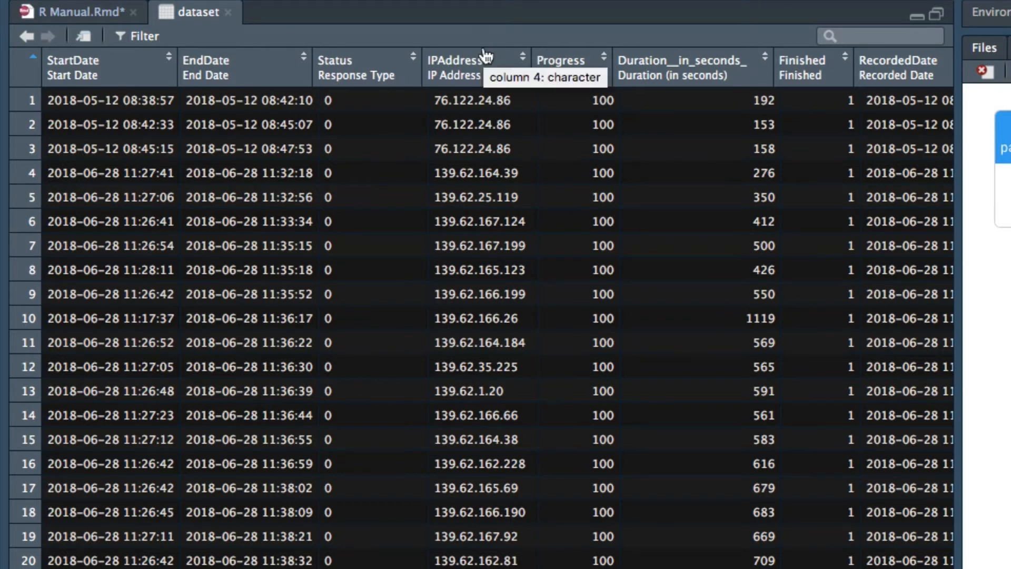
click(74, 13)
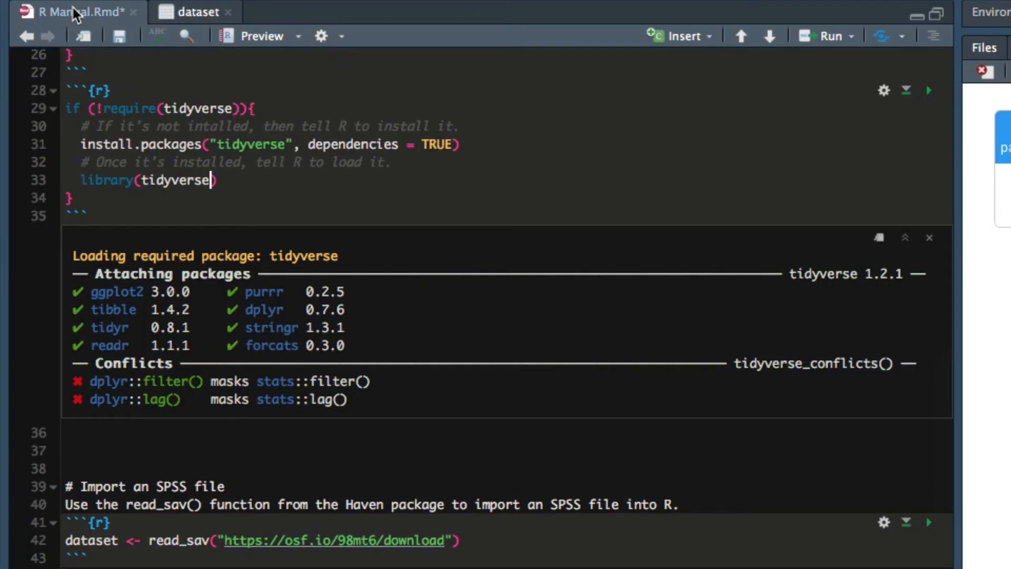
mouse_move(149, 420)
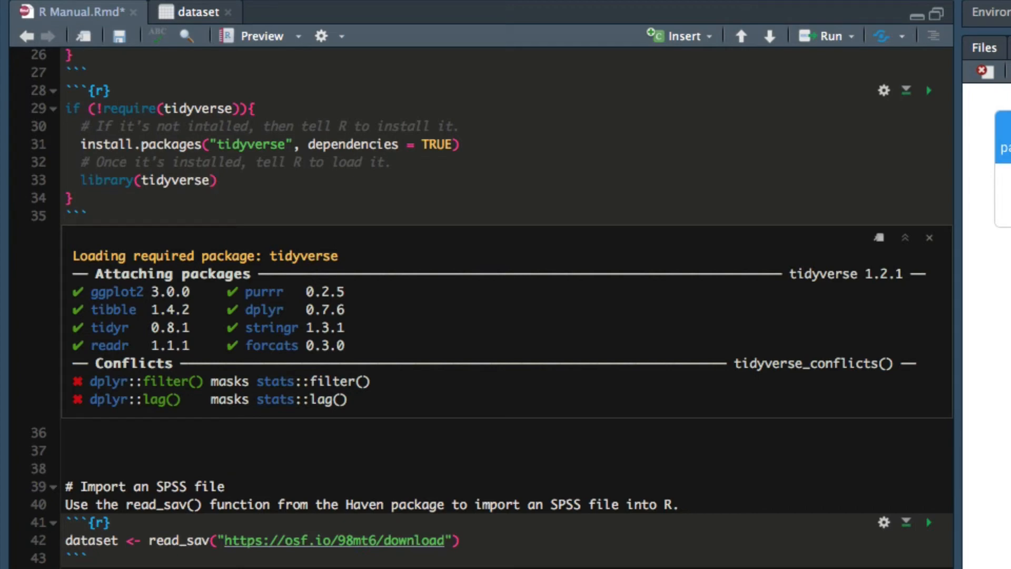
- Write dataset %>% Select(-IPAddress) in the empty chunk under Remove columns
scroll(down, 3)
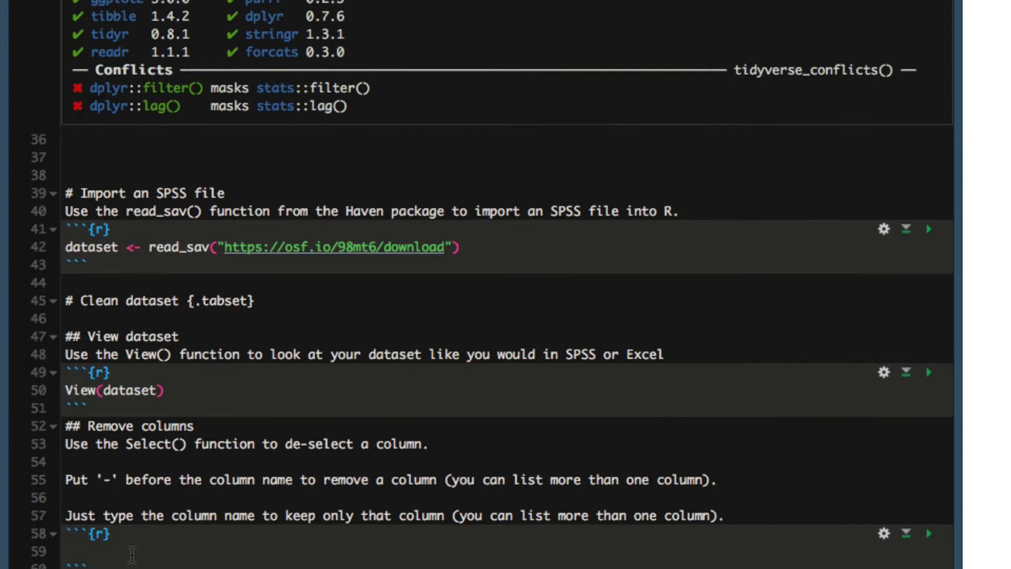
text(dataset)
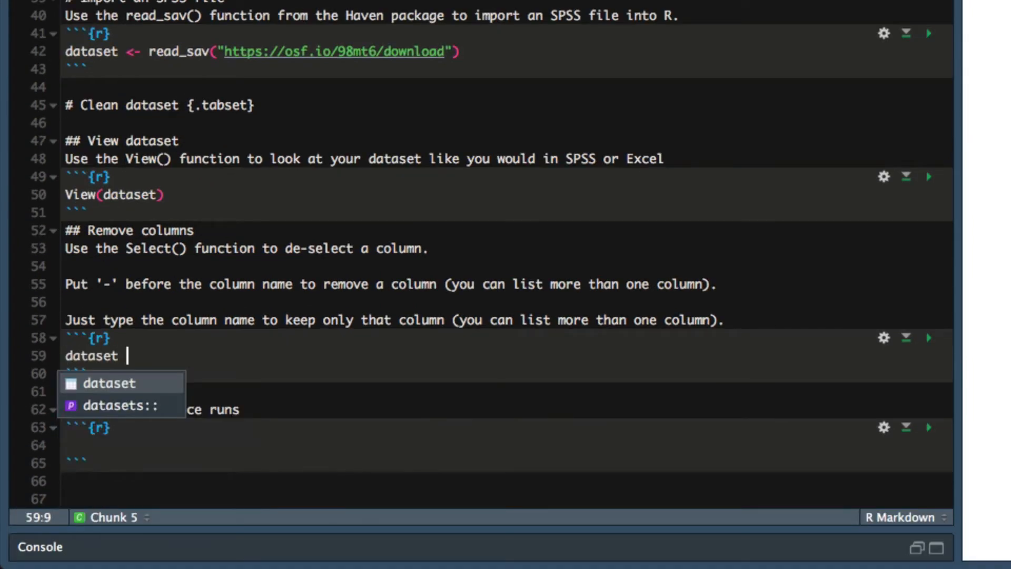
text(%>%)
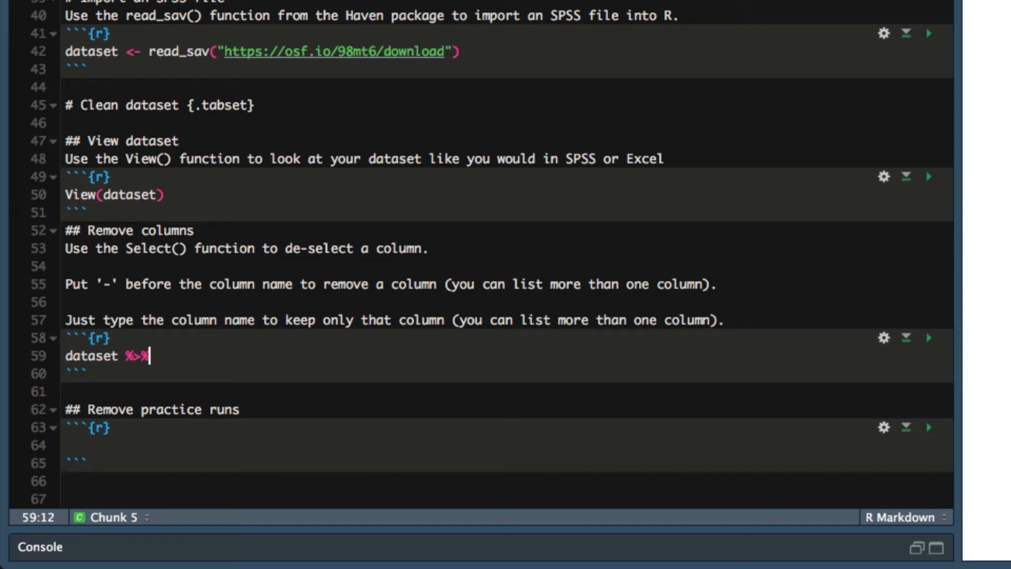
text(Select()
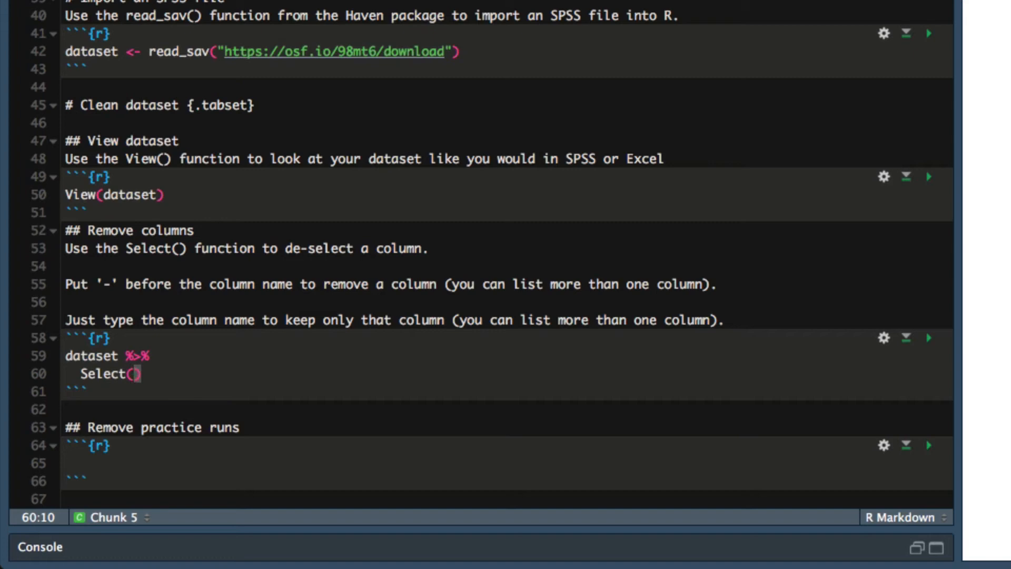
text(Ip)
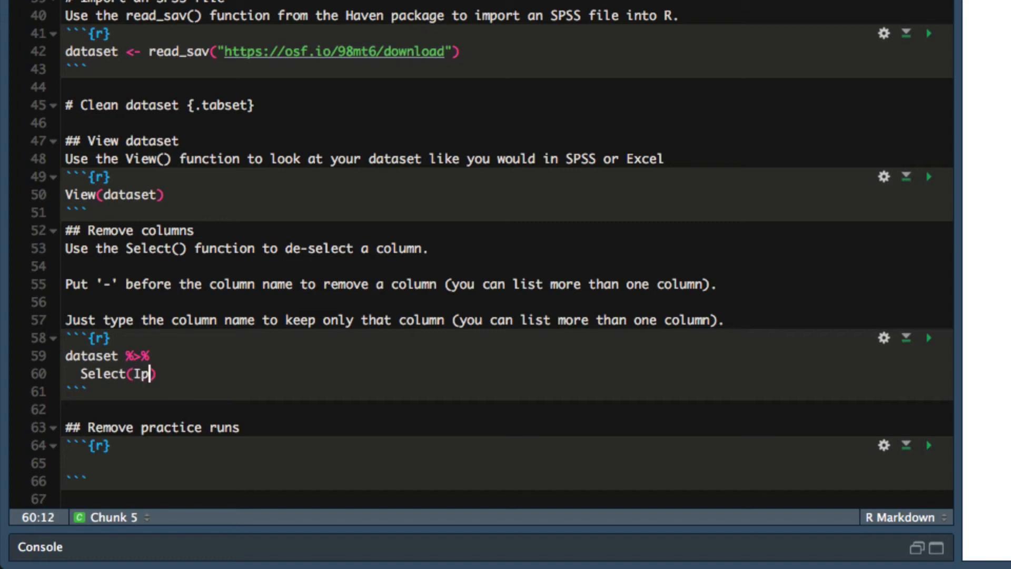
text(Address)
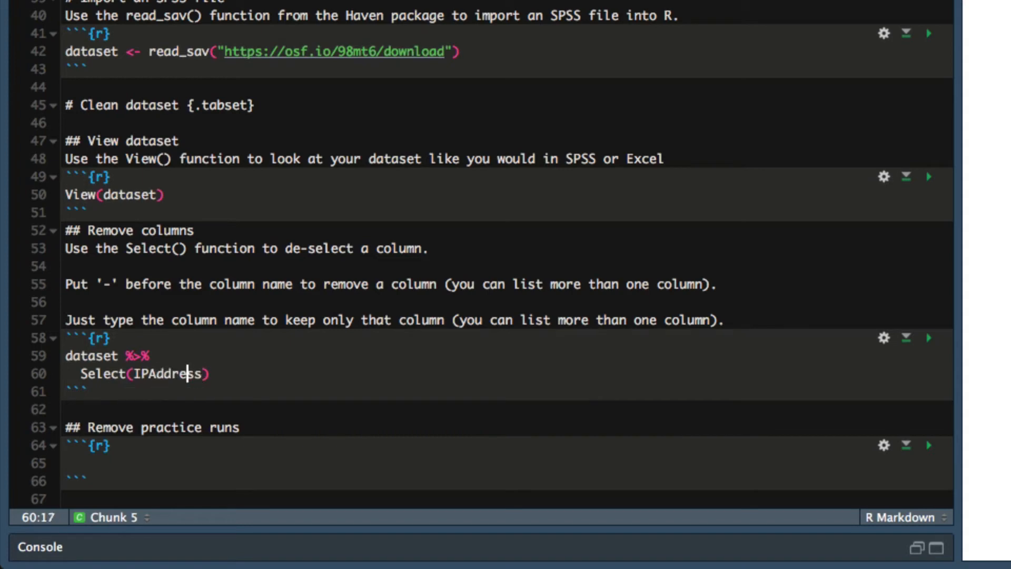
text(-)
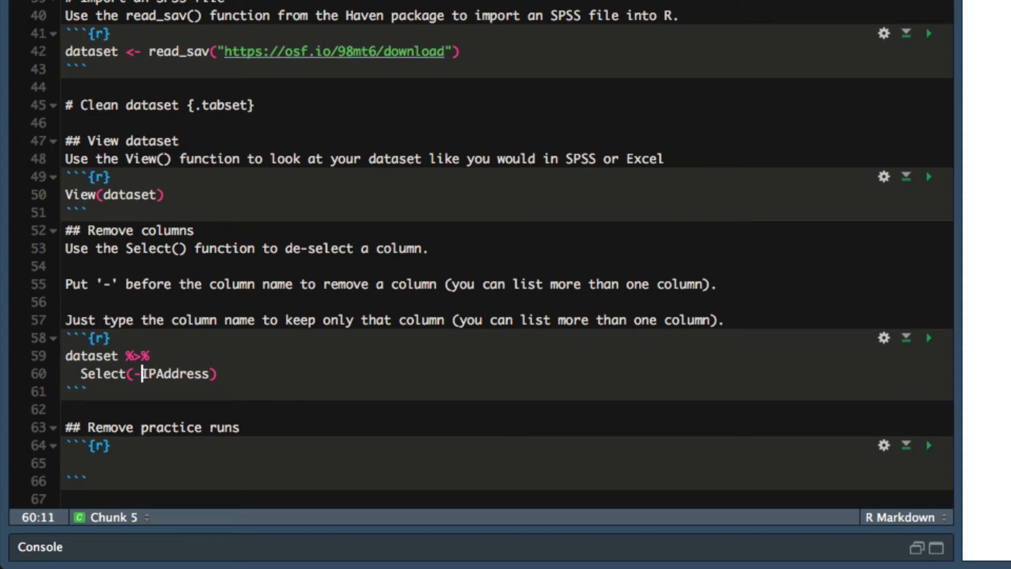
mouse_move(539, 392)
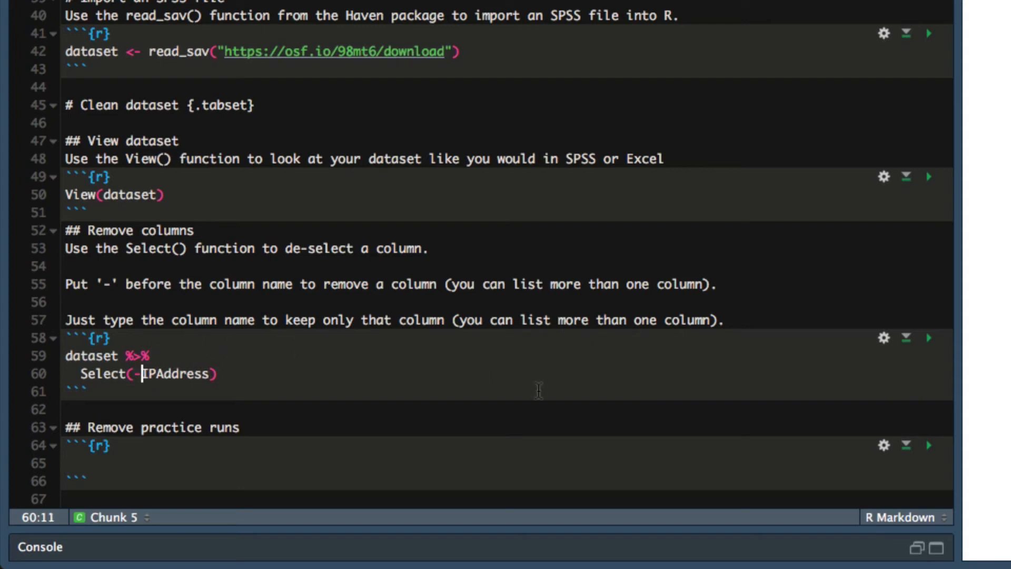
- Run the chunk with lowercase select(-IPAddress) to preview the 50-row, 120-column table
click(932, 338)
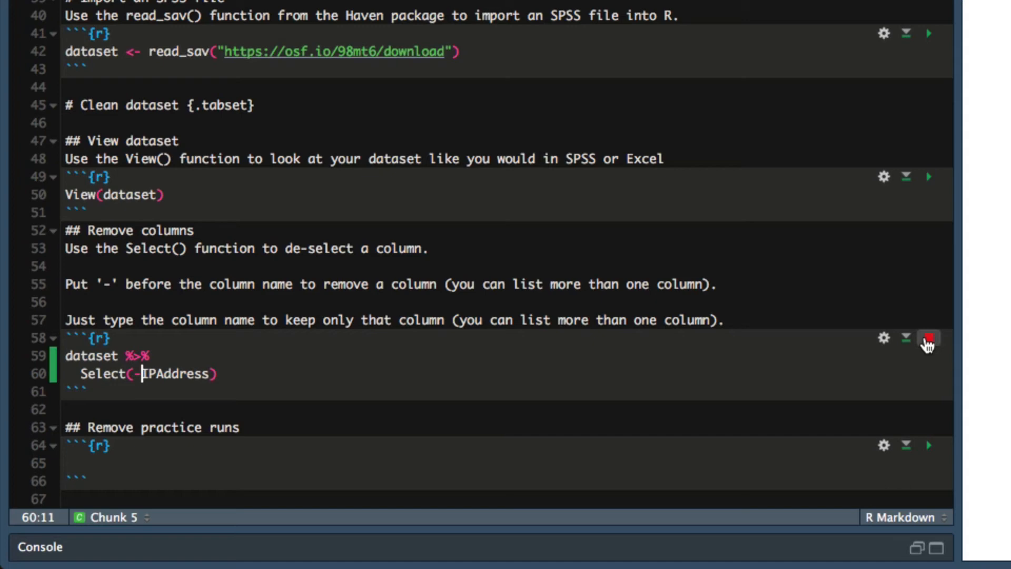
click(929, 338)
text(s)
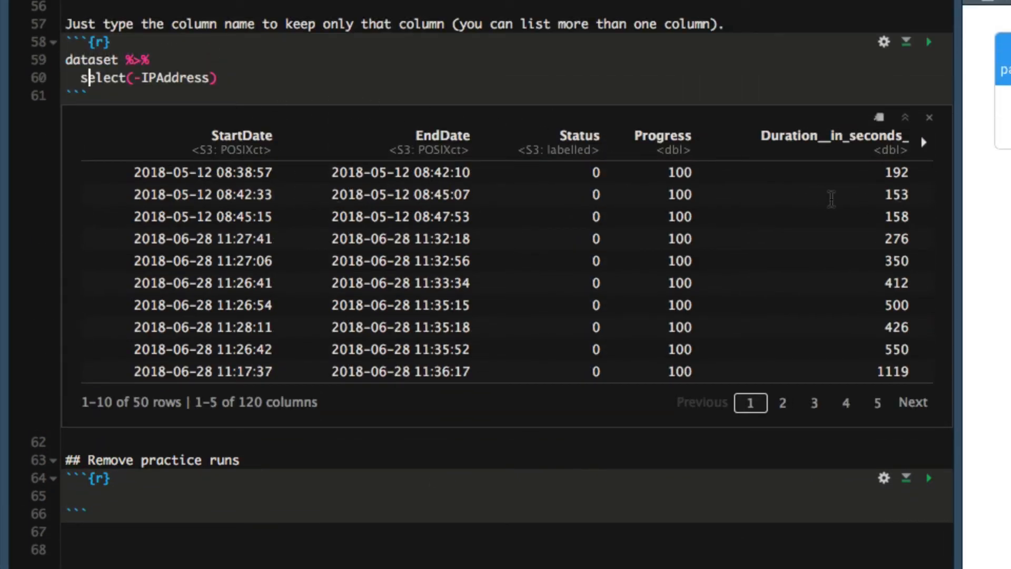
mouse_move(279, 77)
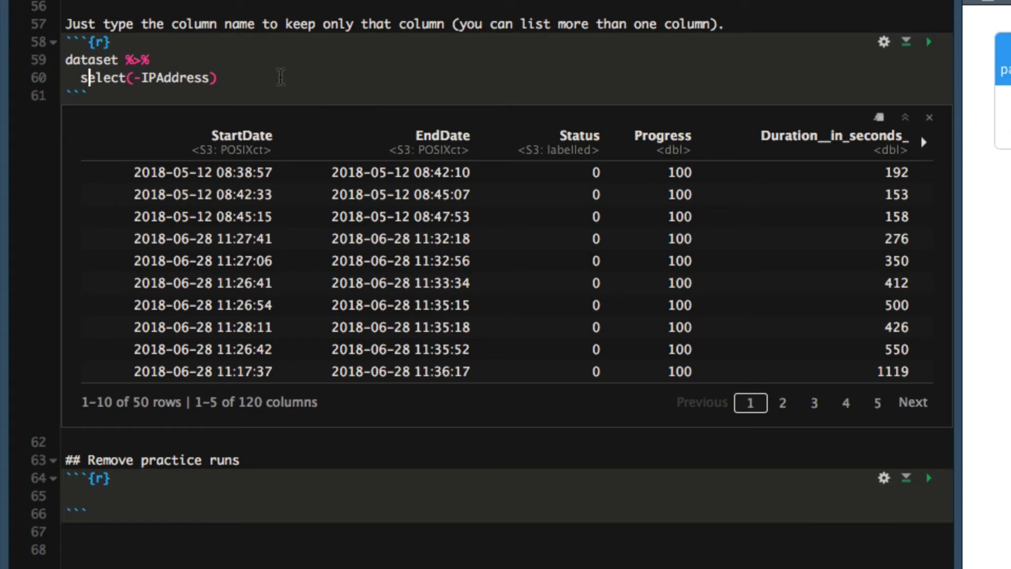
mouse_move(214, 61)
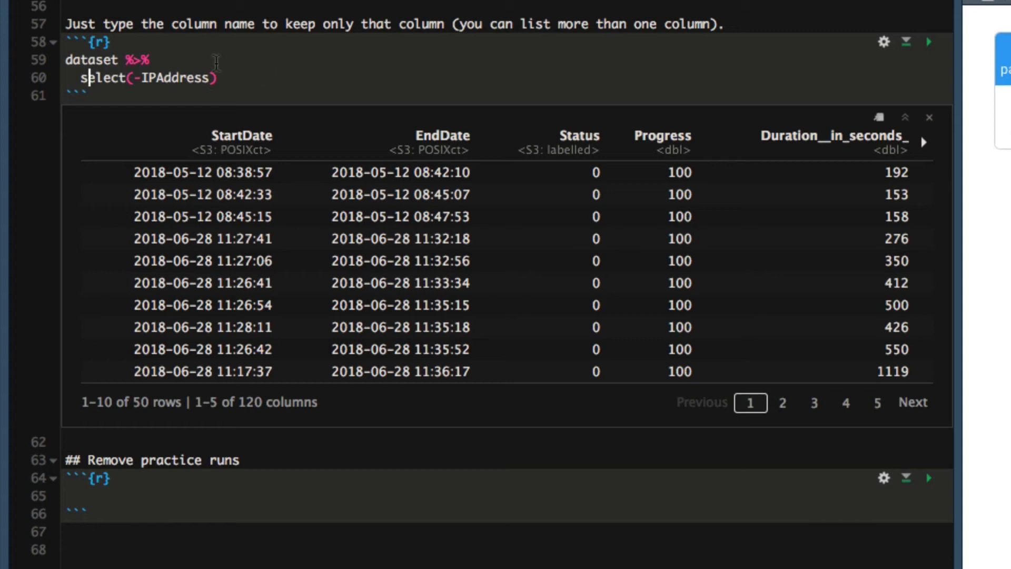
mouse_move(202, 69)
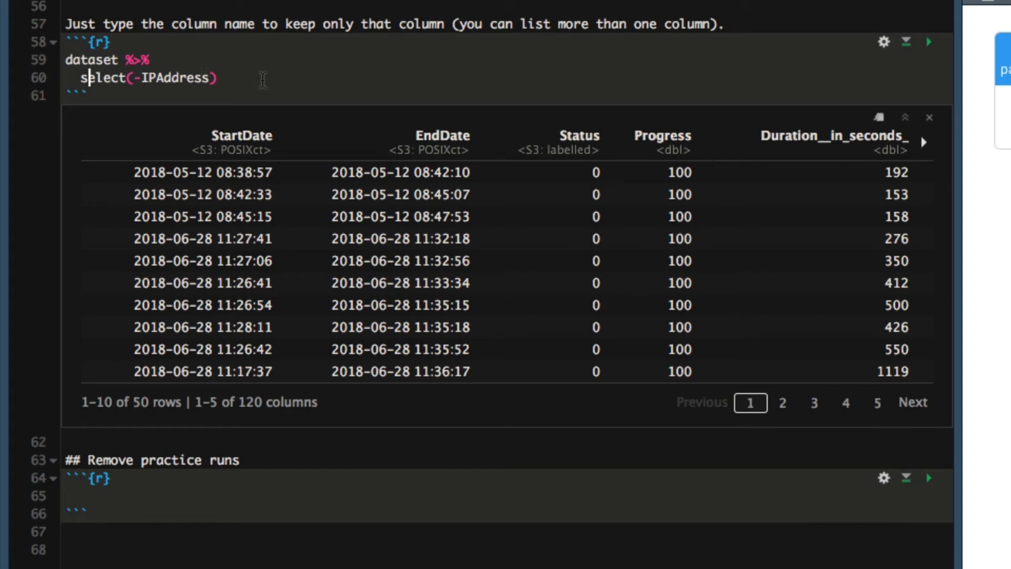
- Append %>% slice(-1:-3) to the pipeline to drop the first three rows
text(%>%)
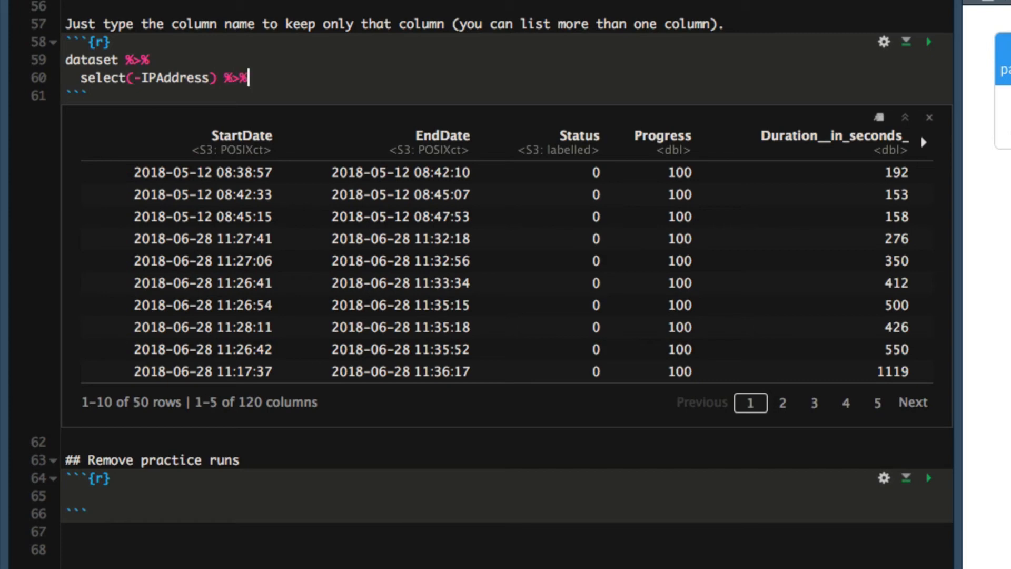
text(slid)
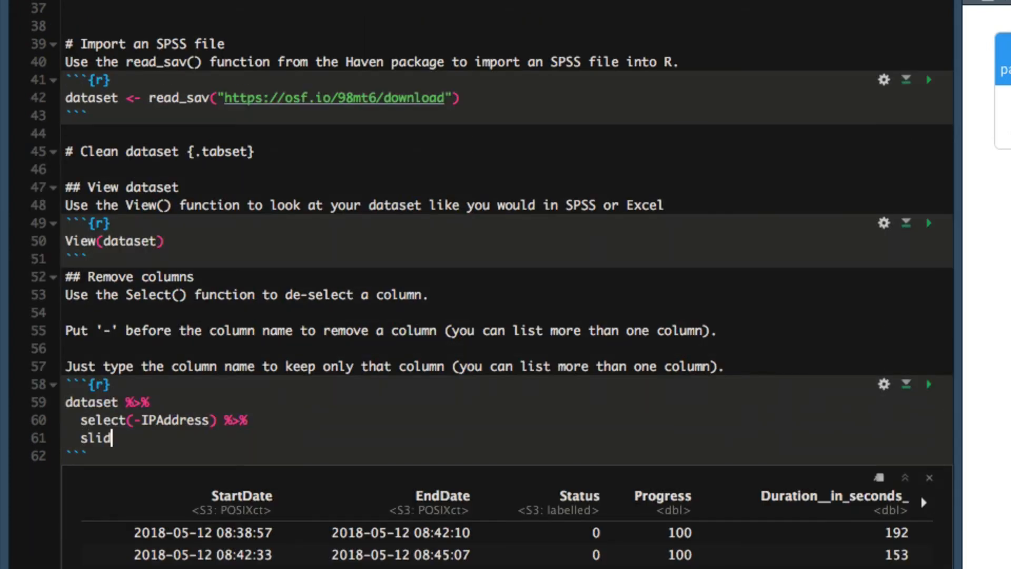
text(e)
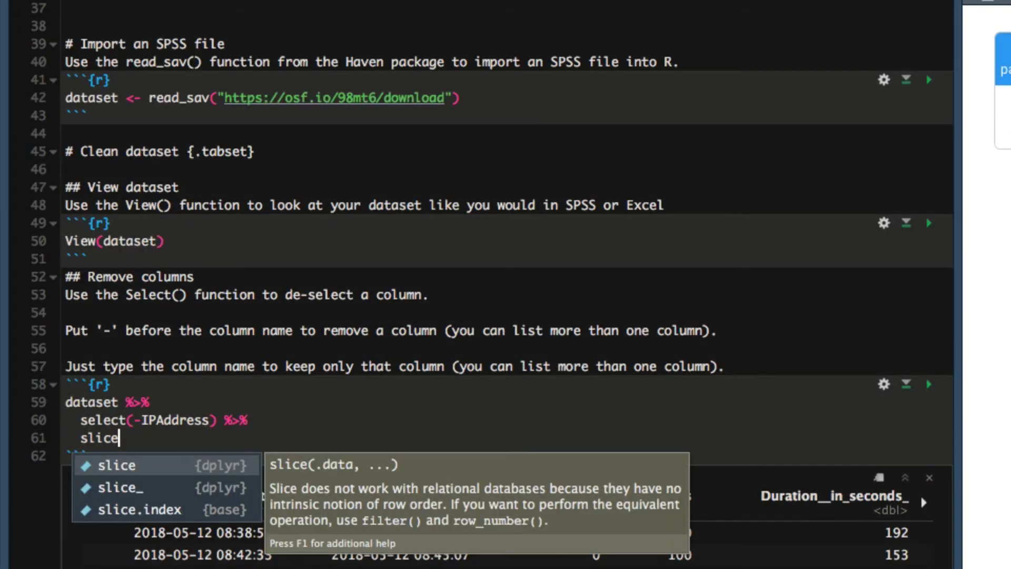
key(Tab)
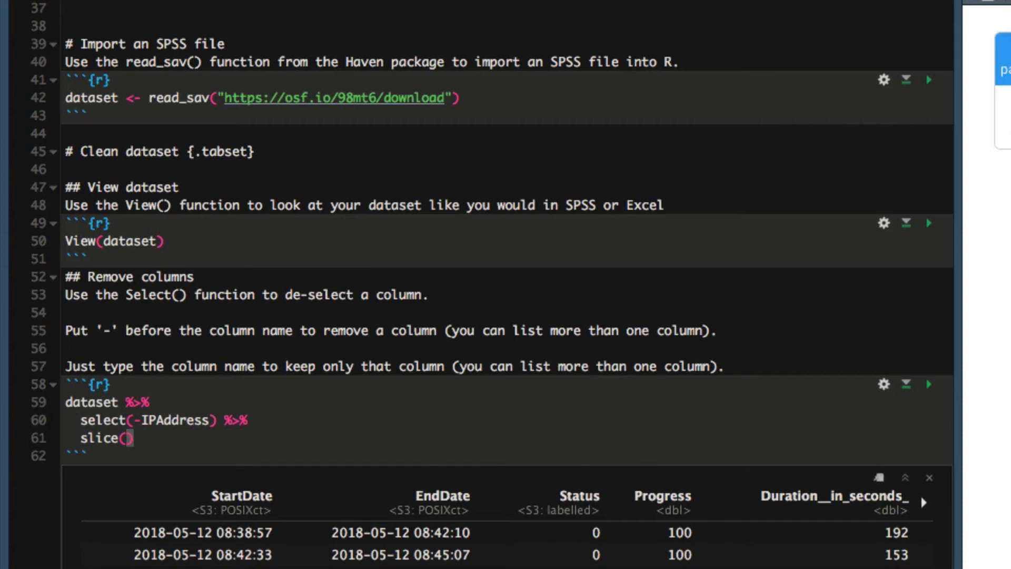
text(-)
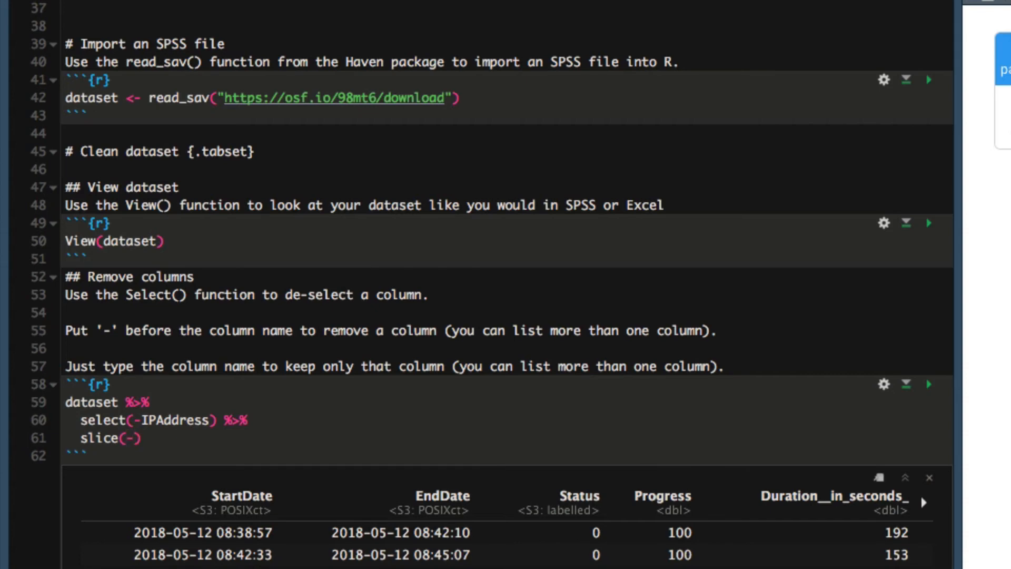
text(1)
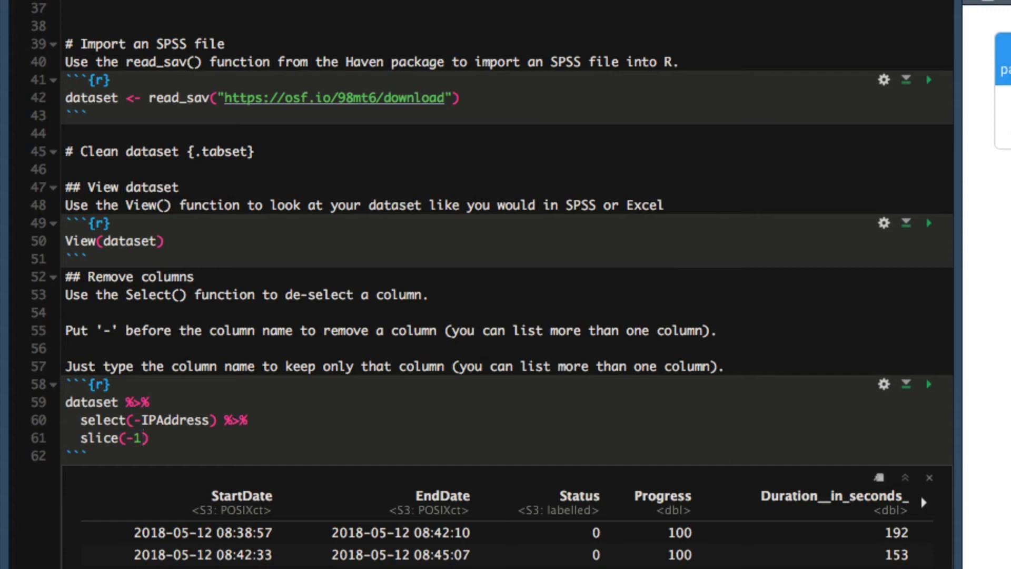
text(:-)
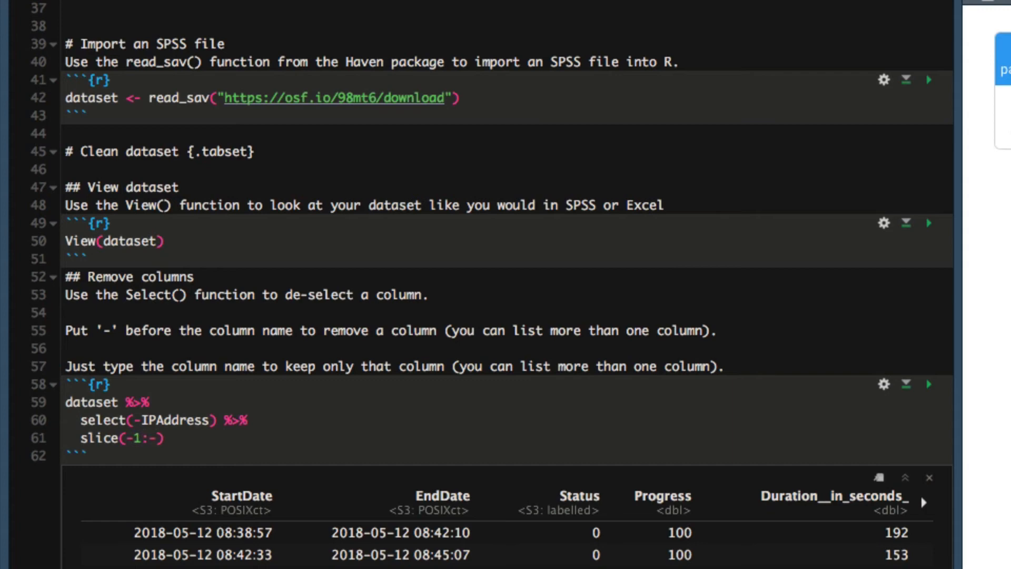
text(3)
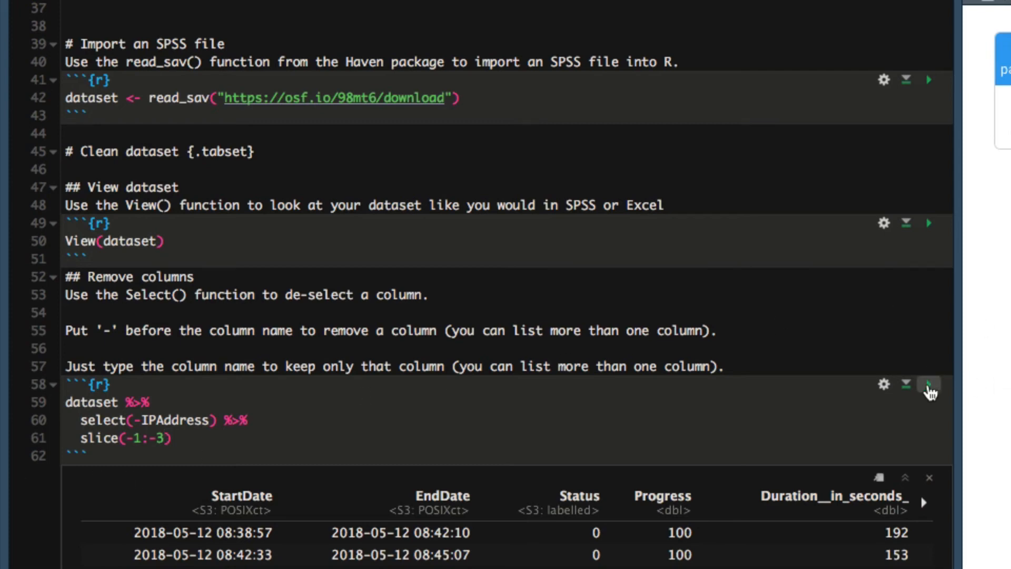
- Run the chunk to preview the sliced result of 47 rows and 120 columns
click(927, 386)
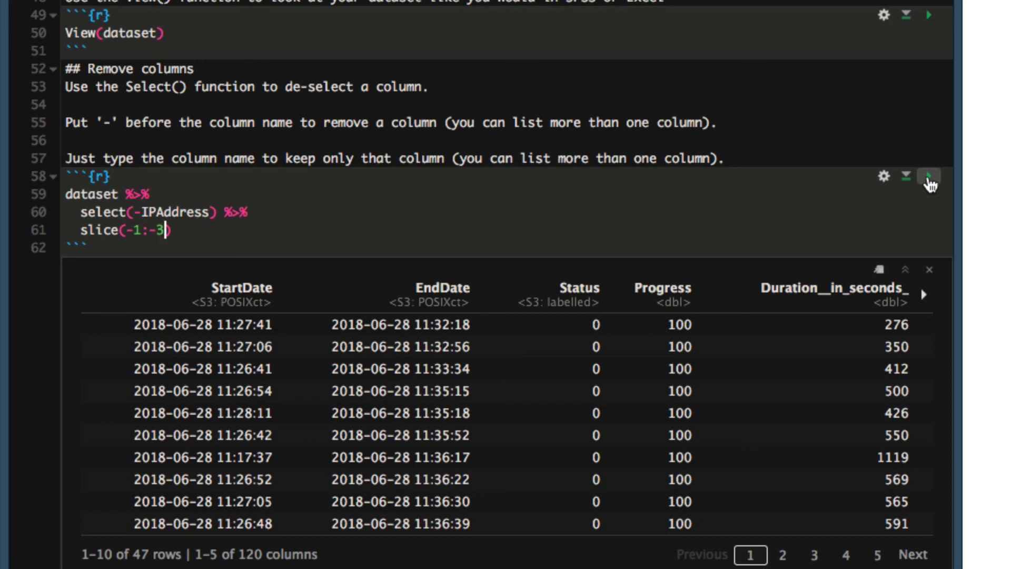
mouse_move(845, 555)
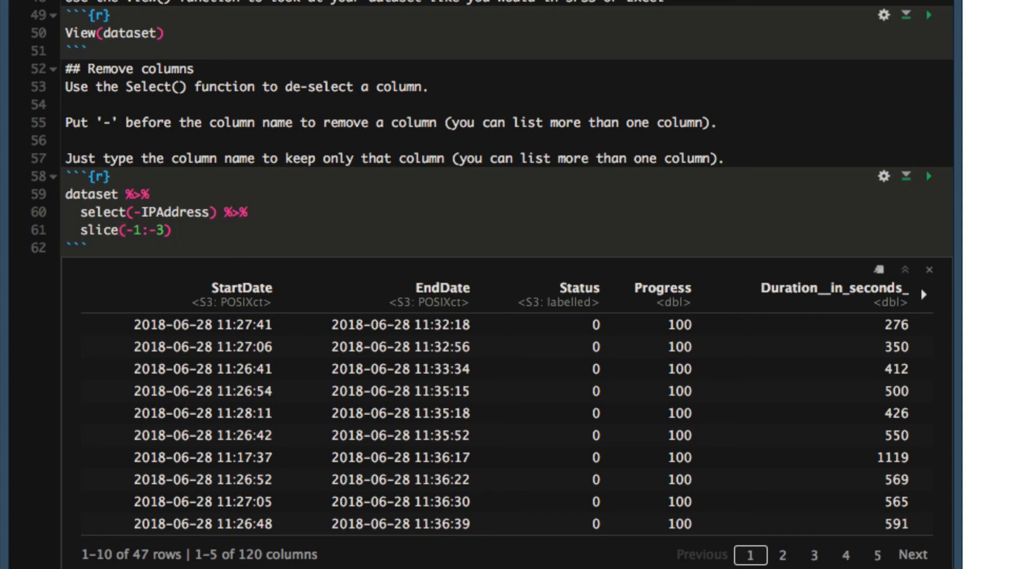
- Assign the pipeline's result with -> datasetCleaned and add an empty line below
text(->)
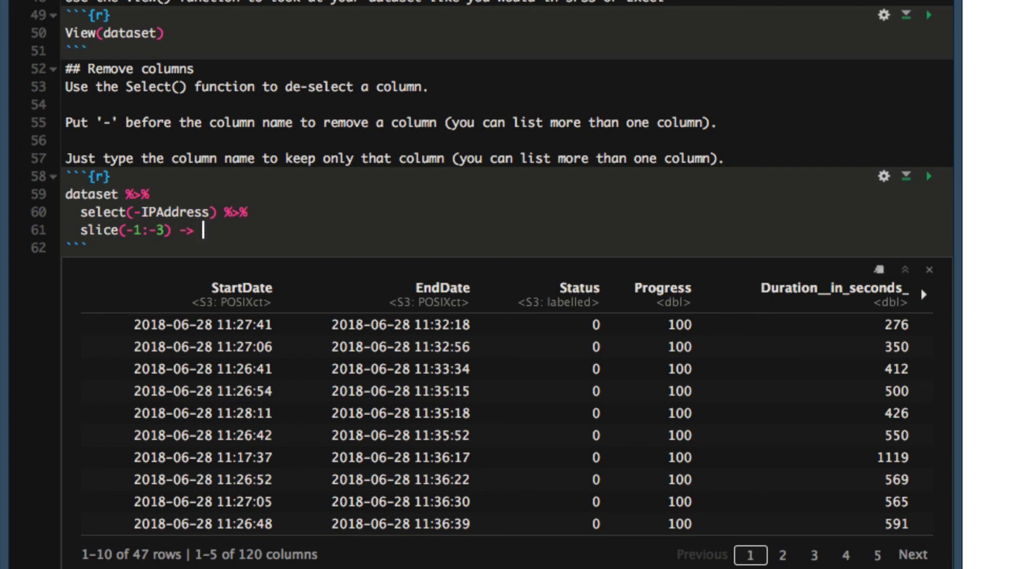
text(dataset)
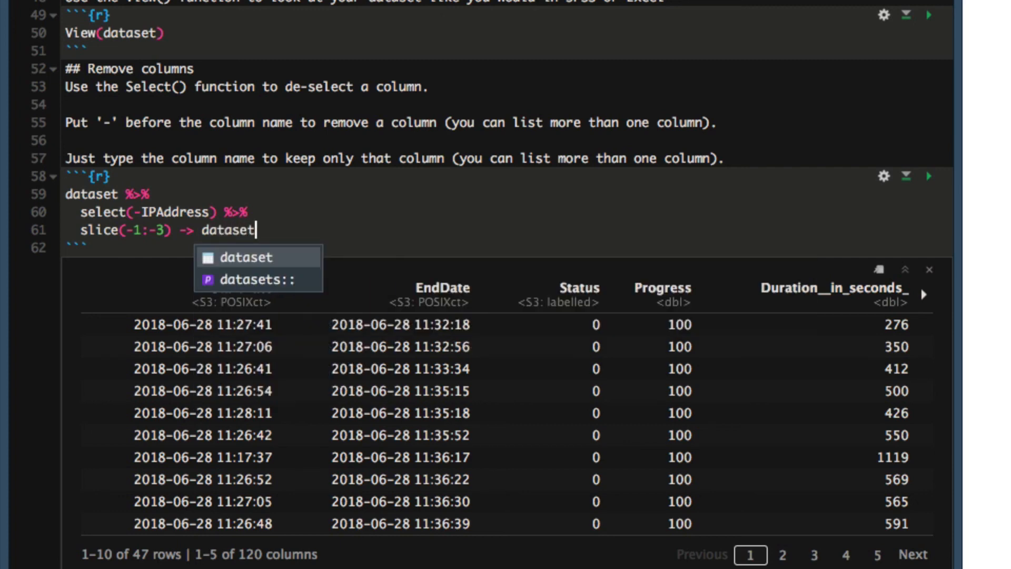
text(Cleaned)
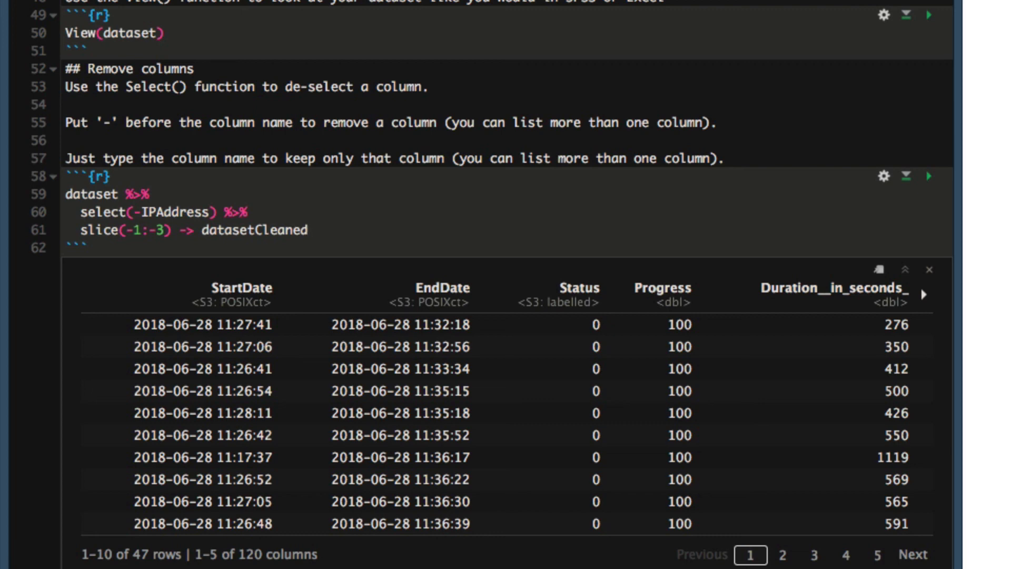
mouse_move(982, 229)
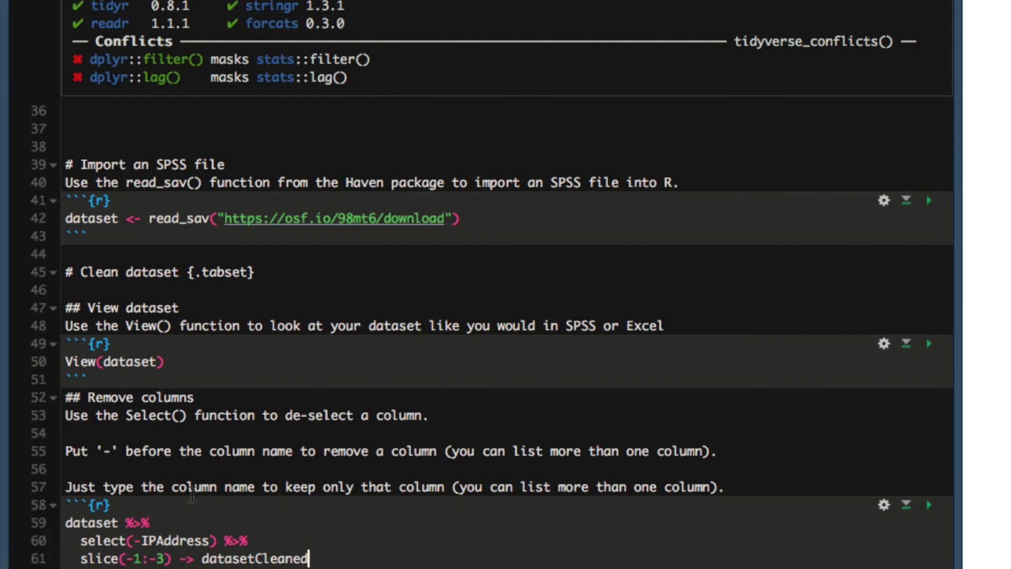
scroll(down, 3)
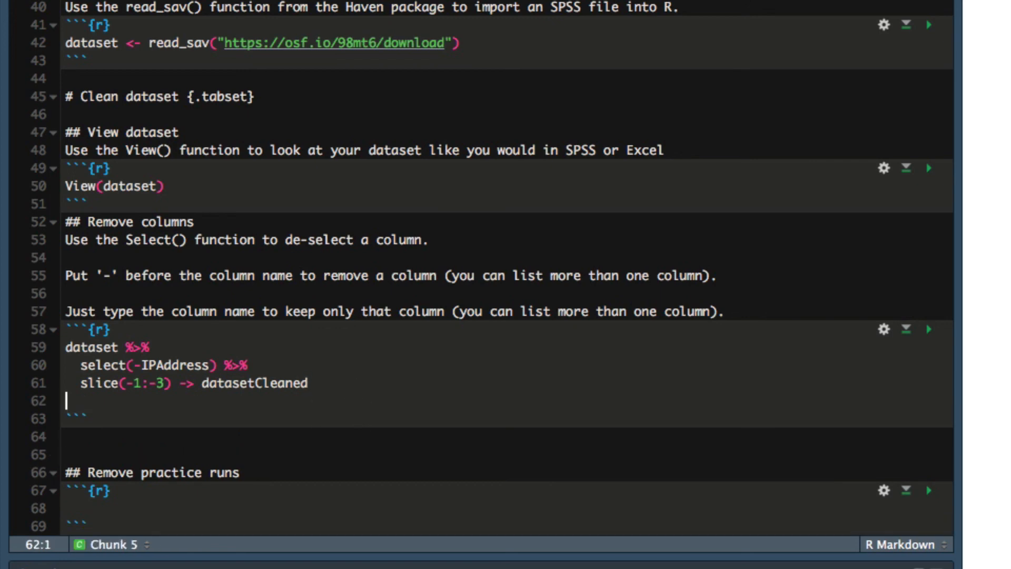
- Add View(datasetCleaned) and run the chunk to open the cleaned data in the viewer
text(V)
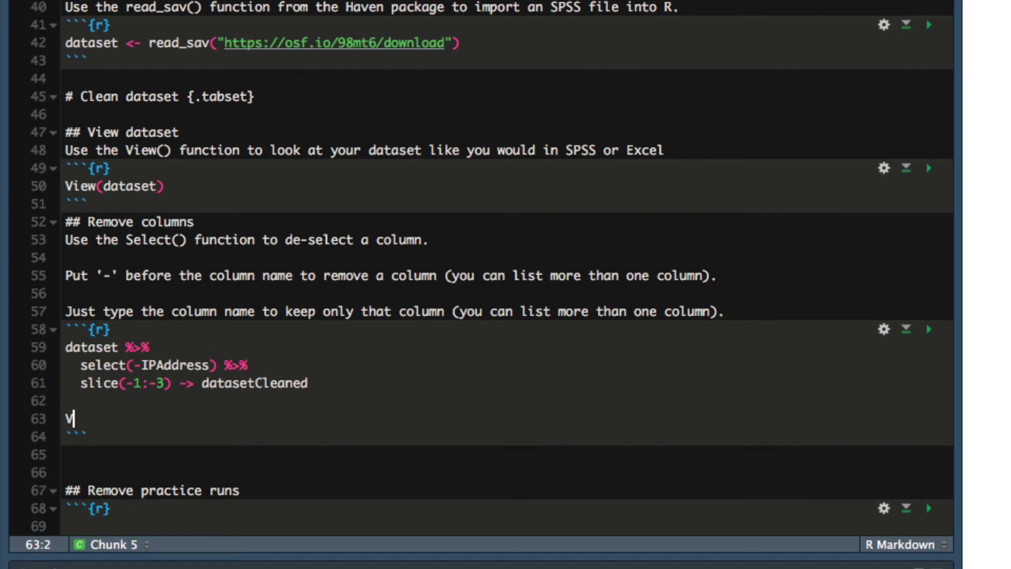
text(iew(dataset)
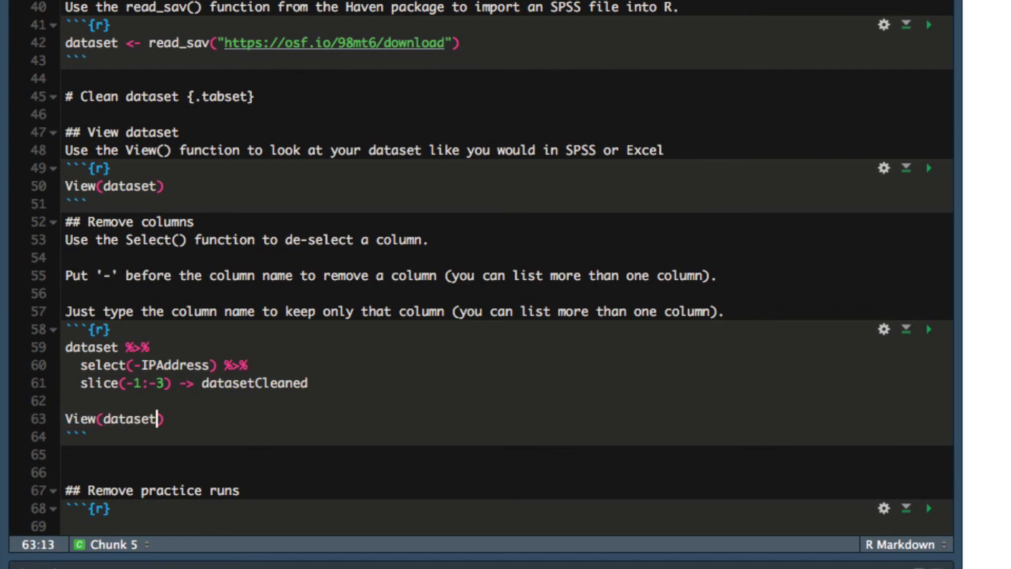
text(Cleaned)
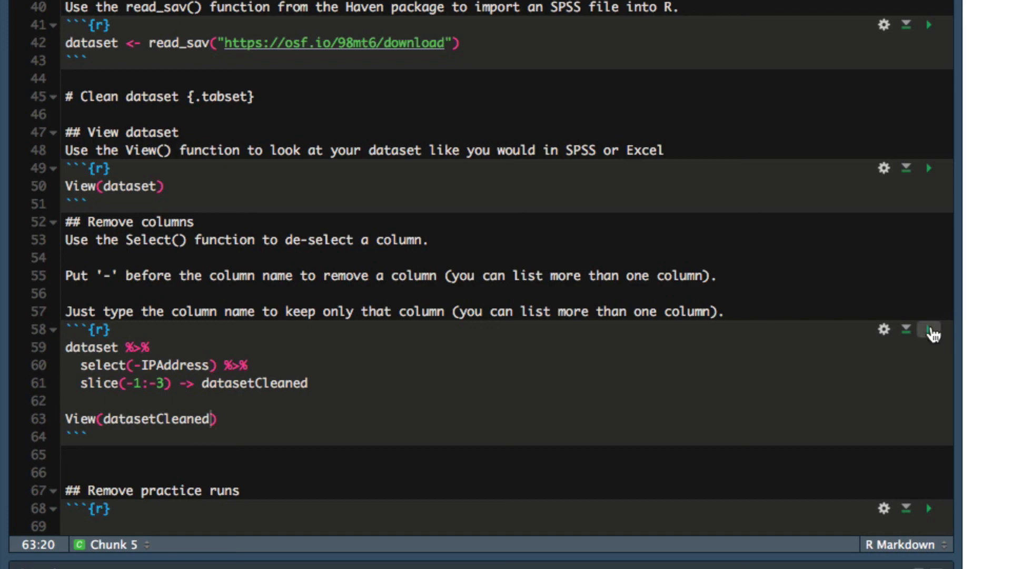
click(927, 330)
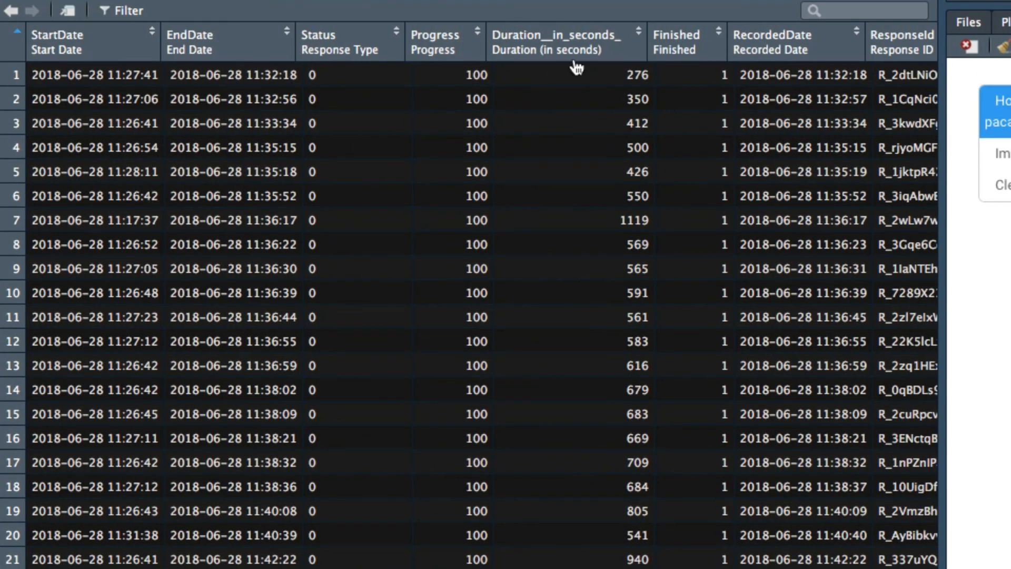
mouse_move(215, 201)
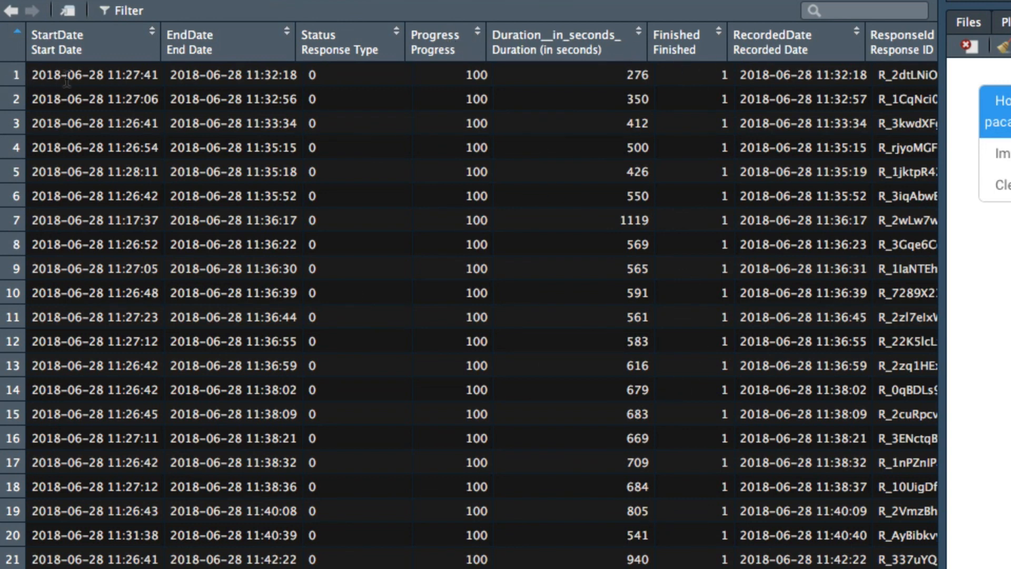
mouse_move(106, 75)
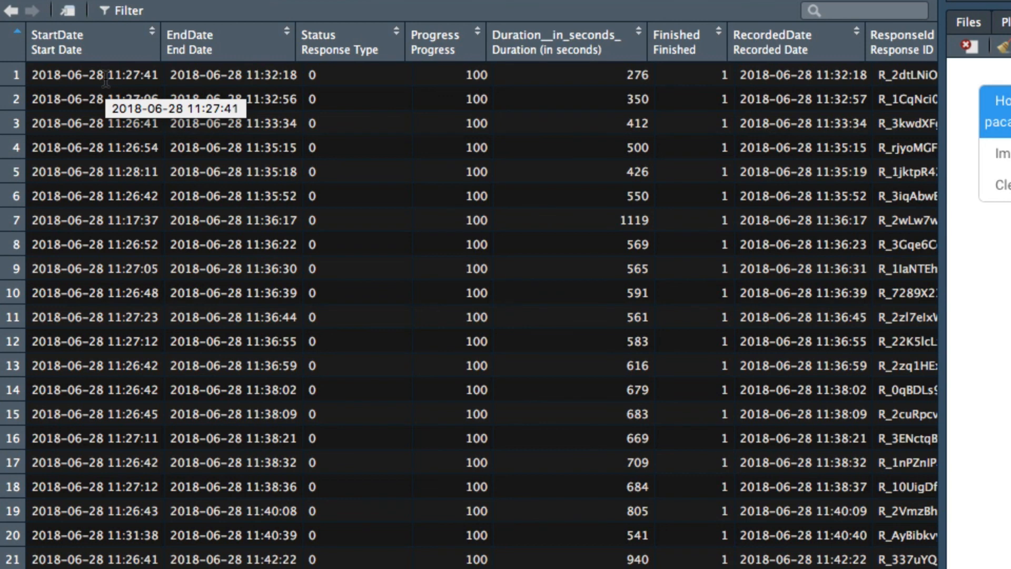